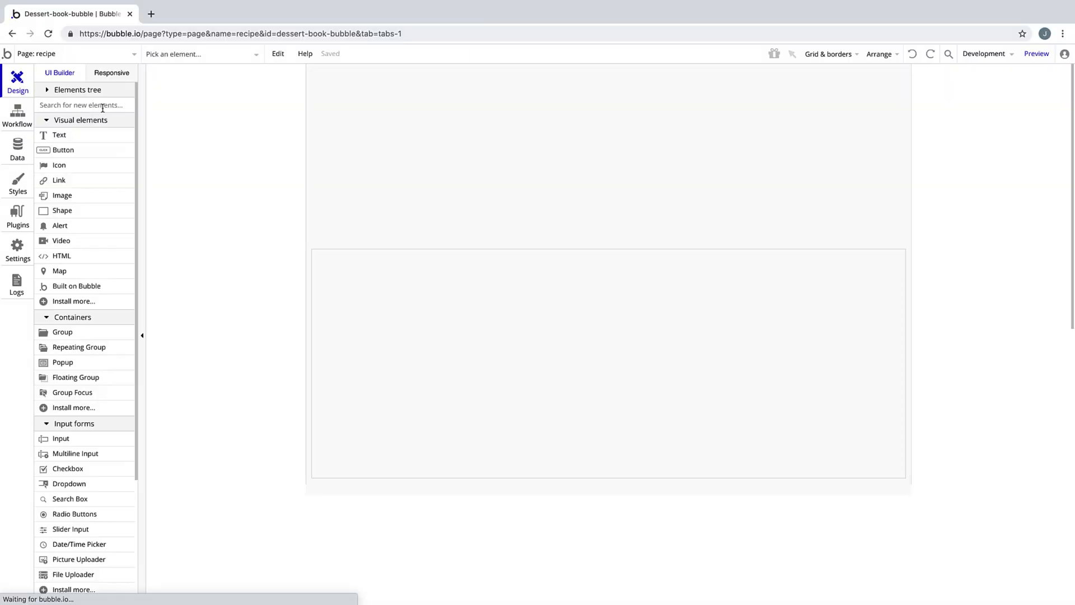
# Step: Rename the large empty group to Group Main and make it fixed-width to hold the recipe card
pyautogui.click(607, 363)
pyautogui.write('Group Main')
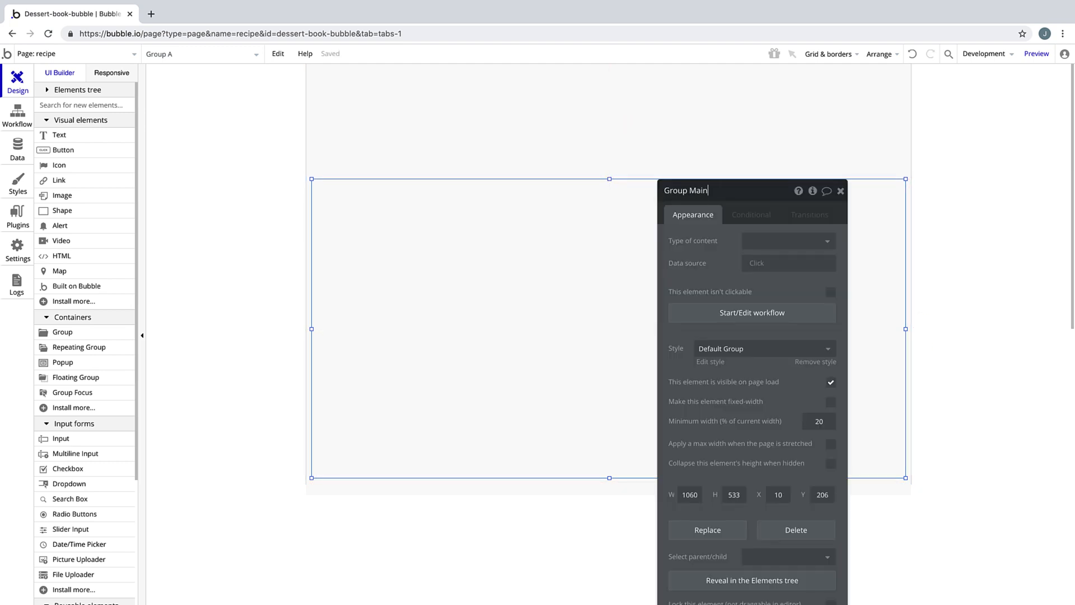
pyautogui.click(831, 401)
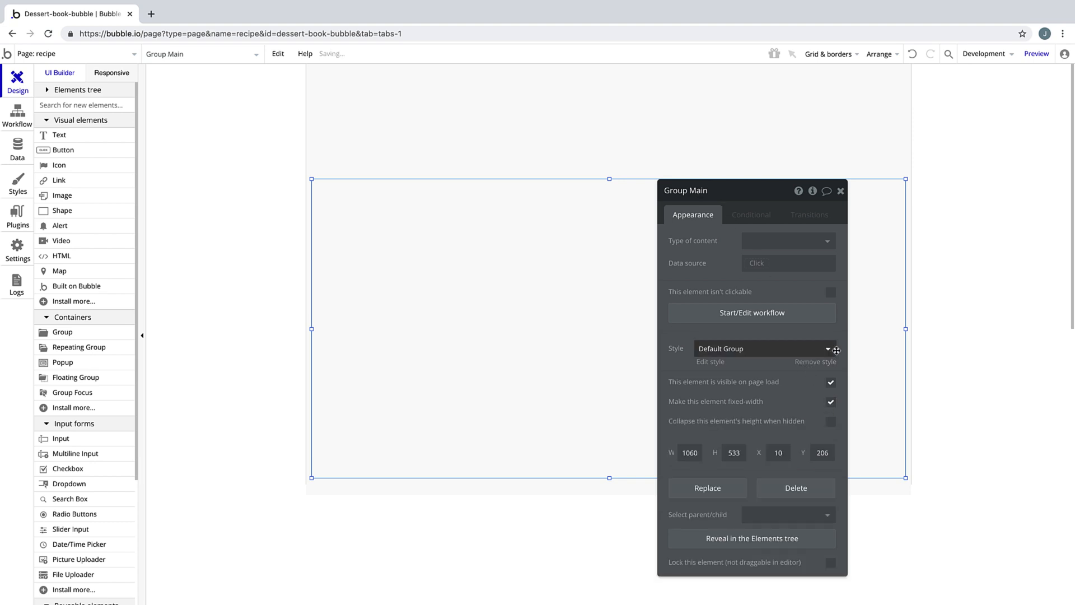
pyautogui.scroll(-3)
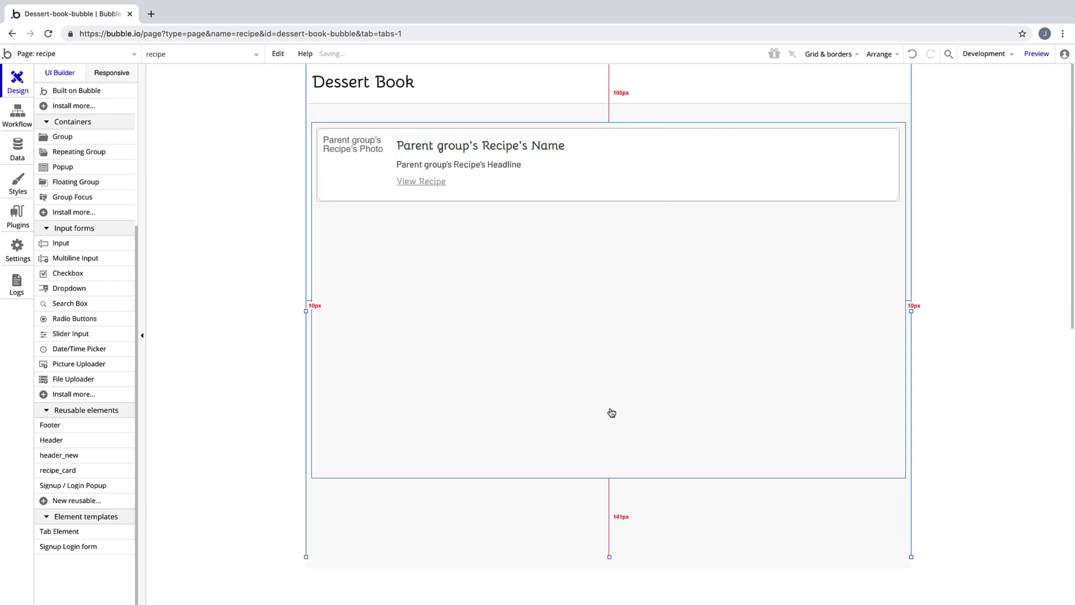
# Step: Back on the recipe page, set its Type of content to Recipe
pyautogui.click(69, 53)
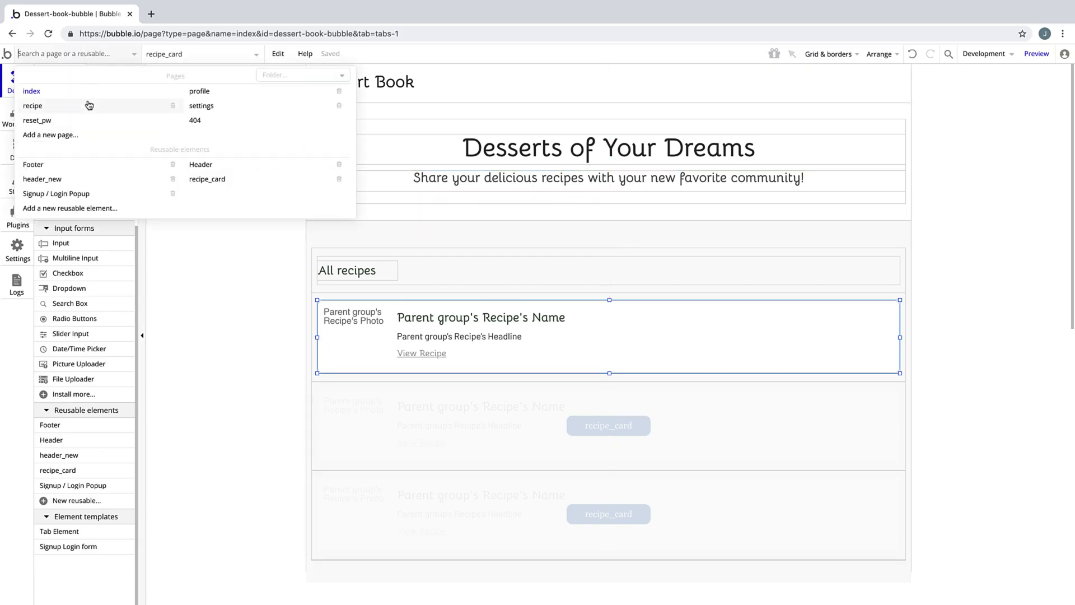
pyautogui.click(33, 105)
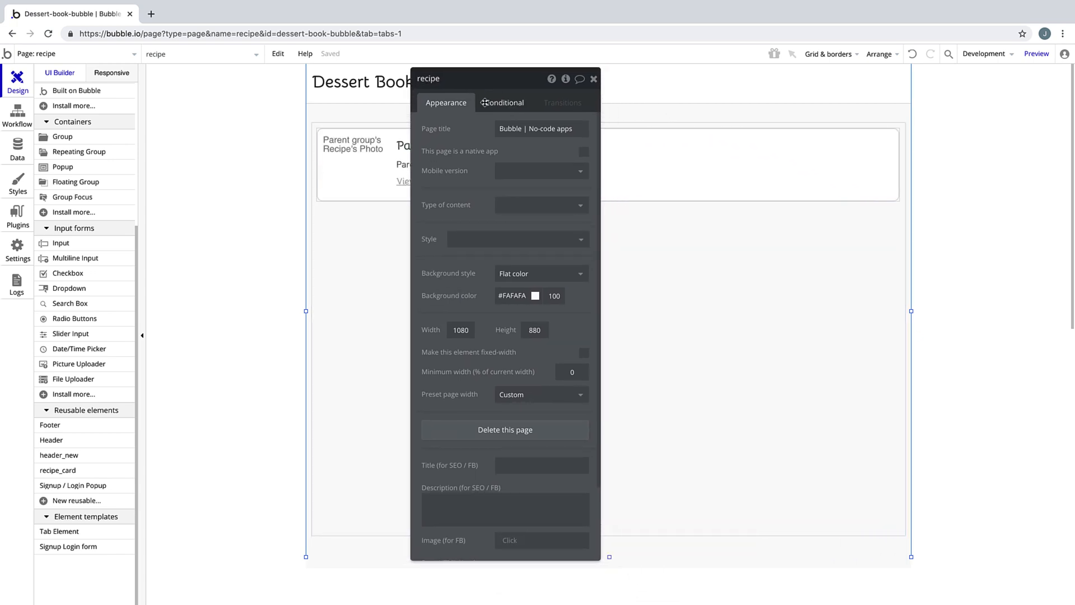
pyautogui.click(540, 204)
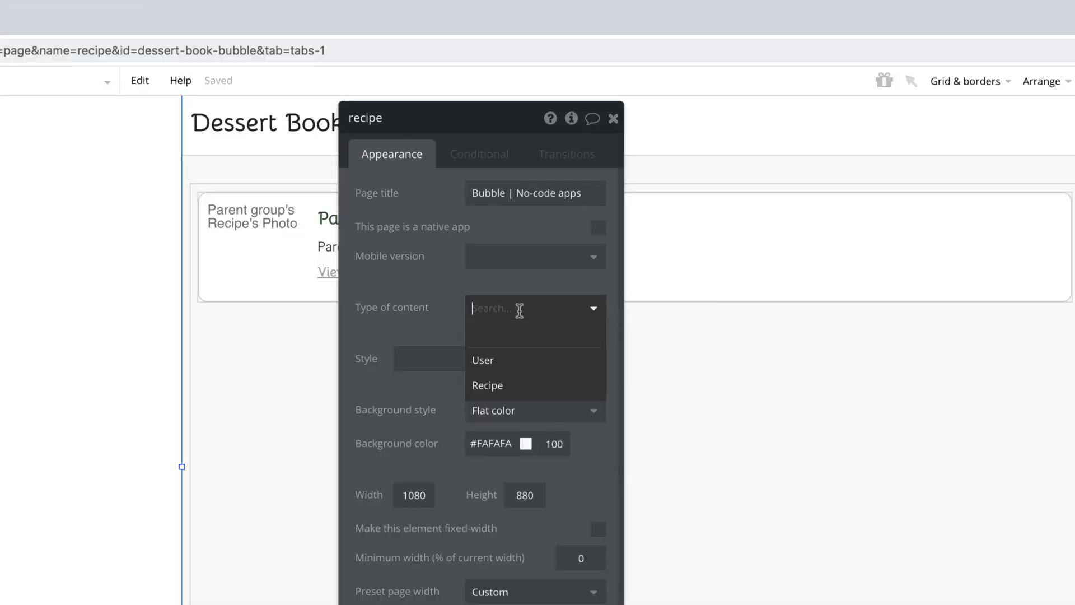
pyautogui.click(487, 385)
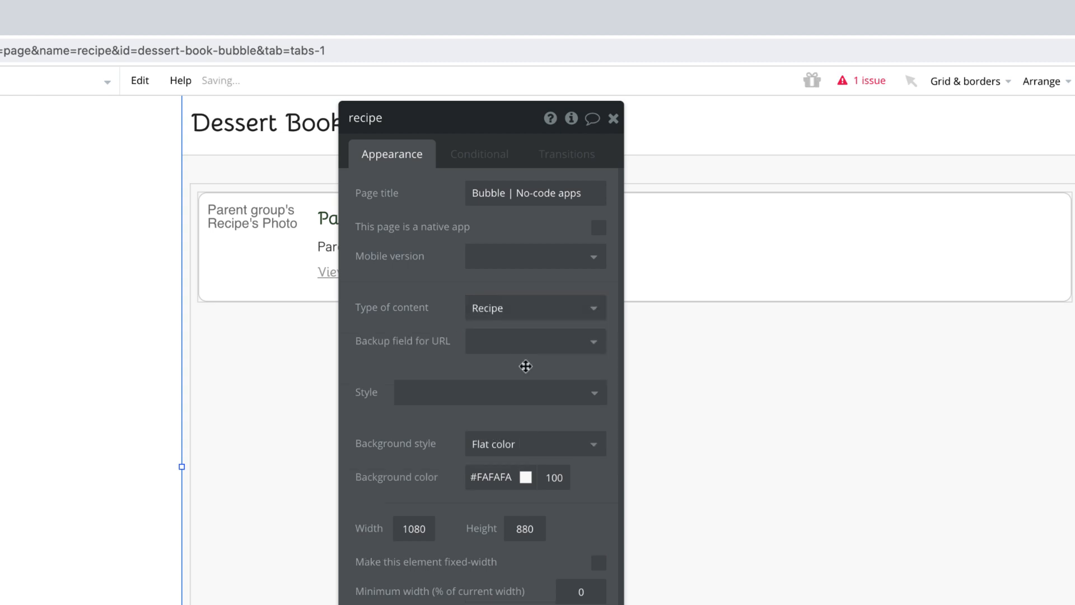
pyautogui.moveTo(419, 333)
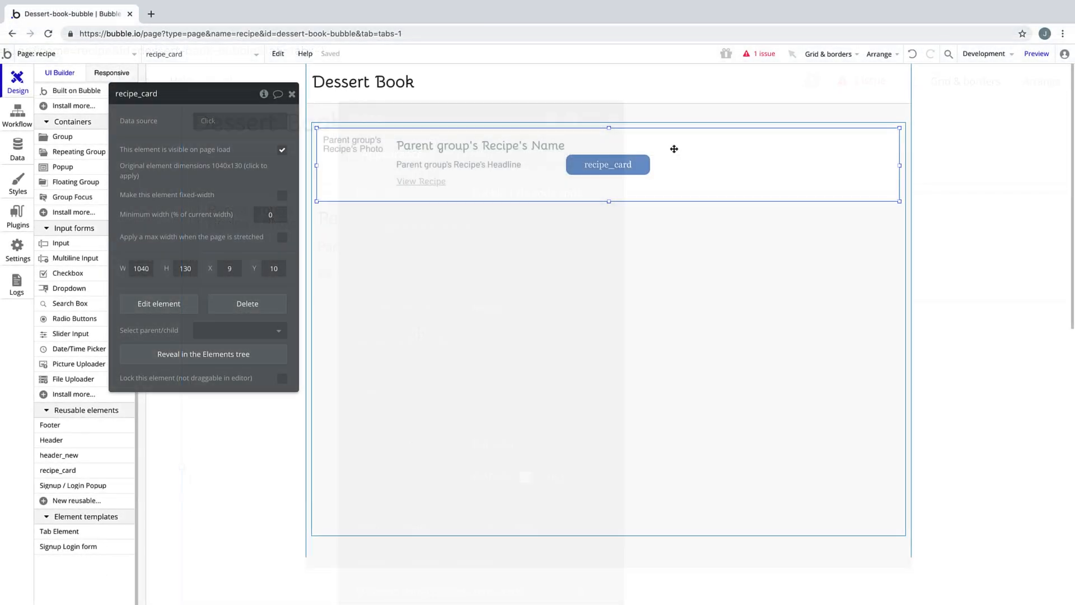
# Step: Set the recipe card's Data source to Current Page Recipe and close its properties
pyautogui.click(239, 121)
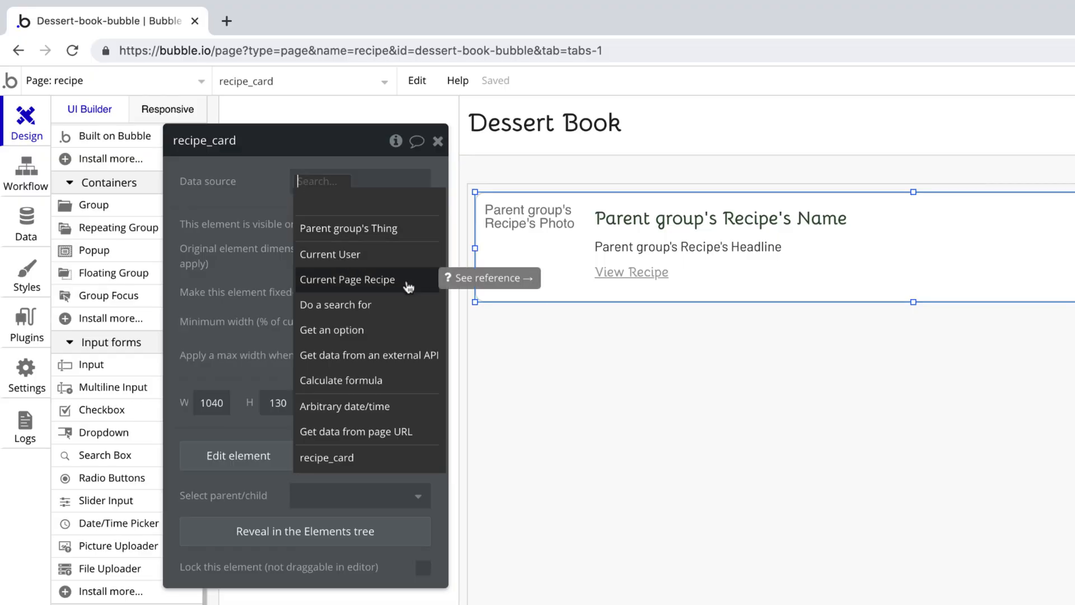
pyautogui.click(347, 279)
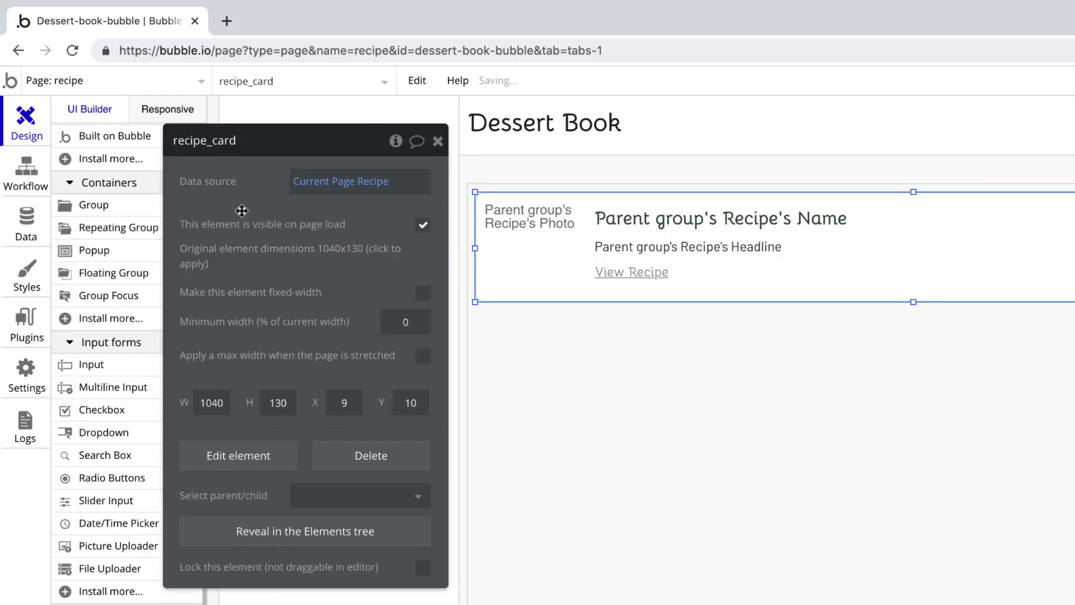
pyautogui.click(437, 141)
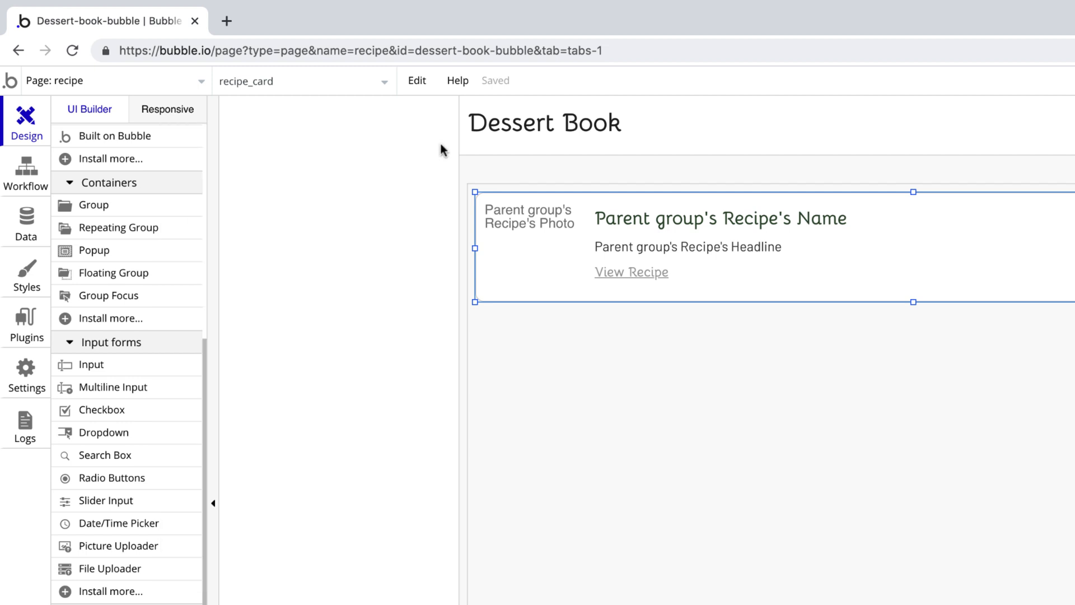
# Step: Point the card's View Recipe link at the recipe page, sending Parent group's Recipe
pyautogui.click(759, 54)
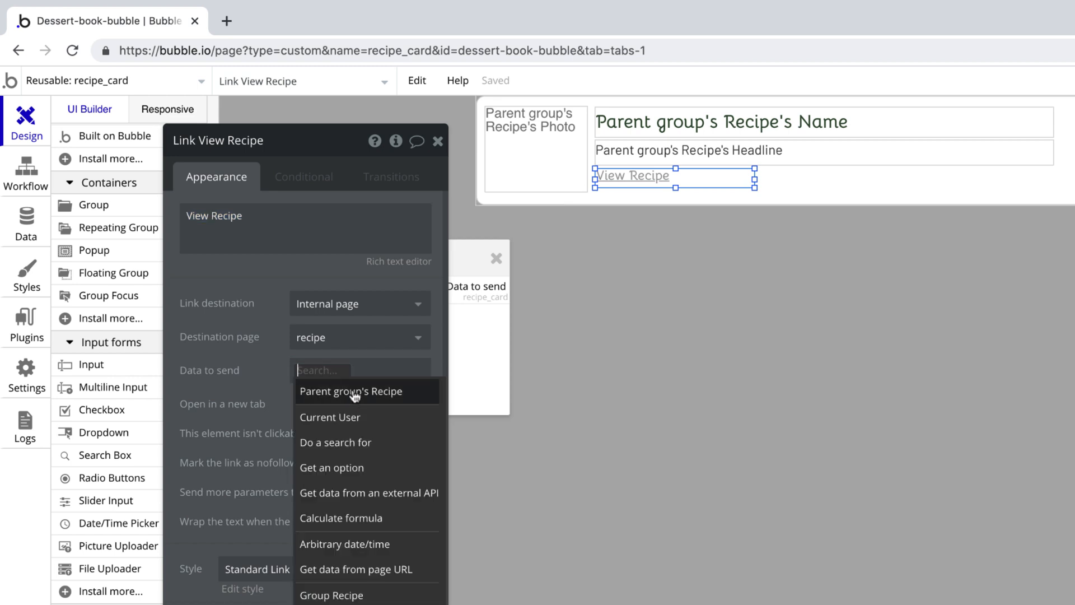
pyautogui.click(351, 390)
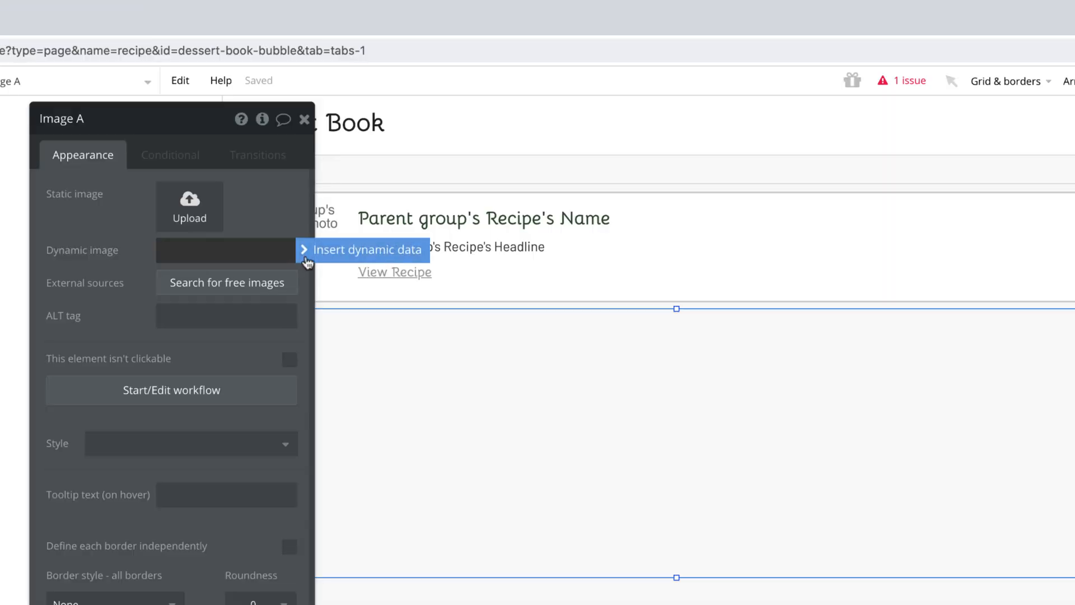
# Step: Show Current Page Recipe's Photo in the new image and rename it as the recipe photo
pyautogui.click(361, 249)
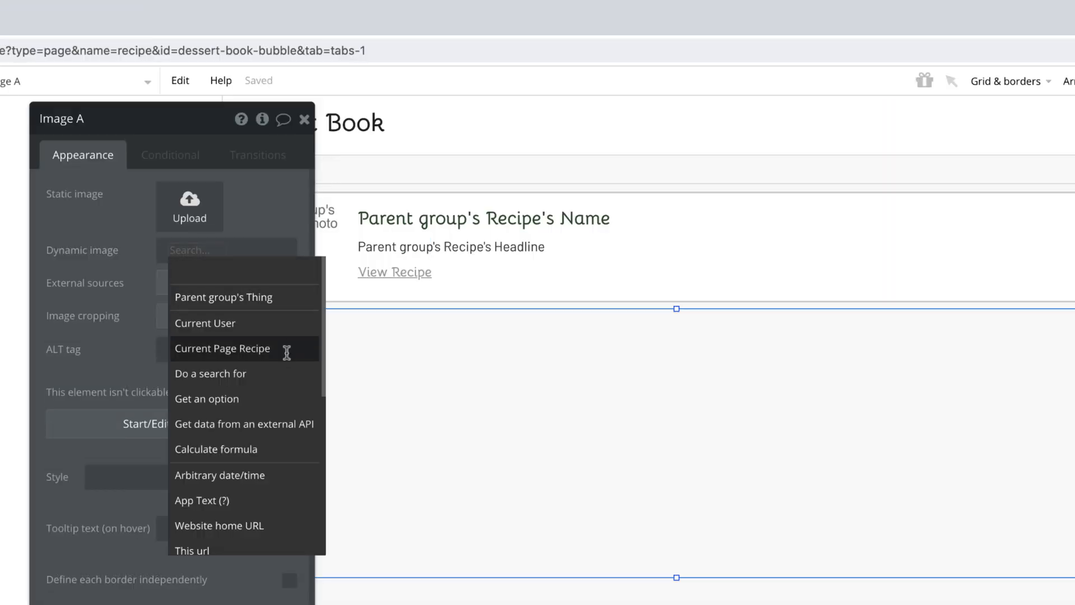
pyautogui.click(222, 347)
pyautogui.write('Recipe Ph')
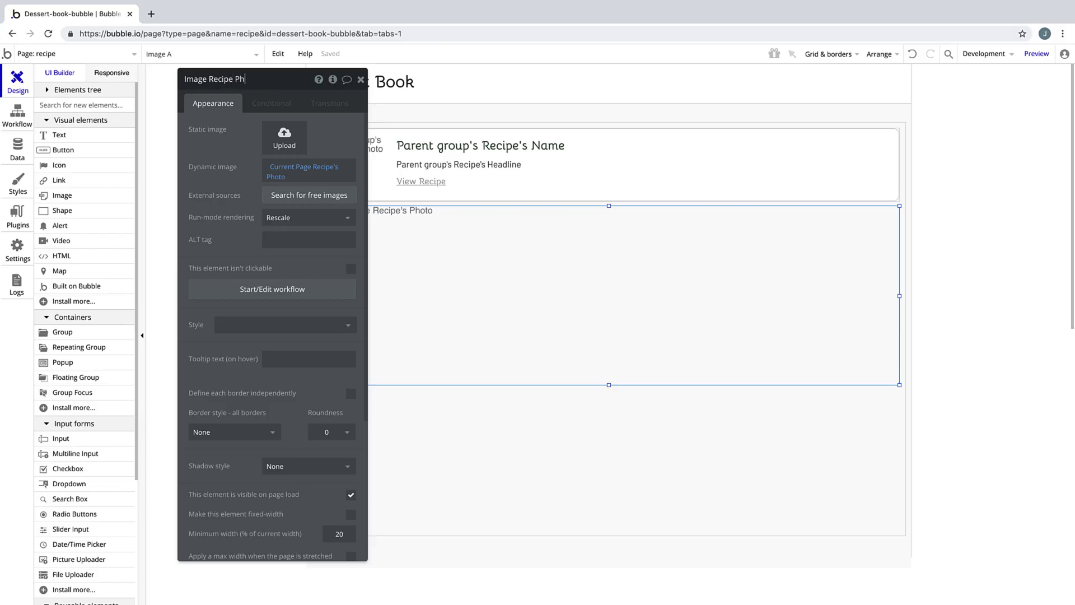
pyautogui.click(360, 78)
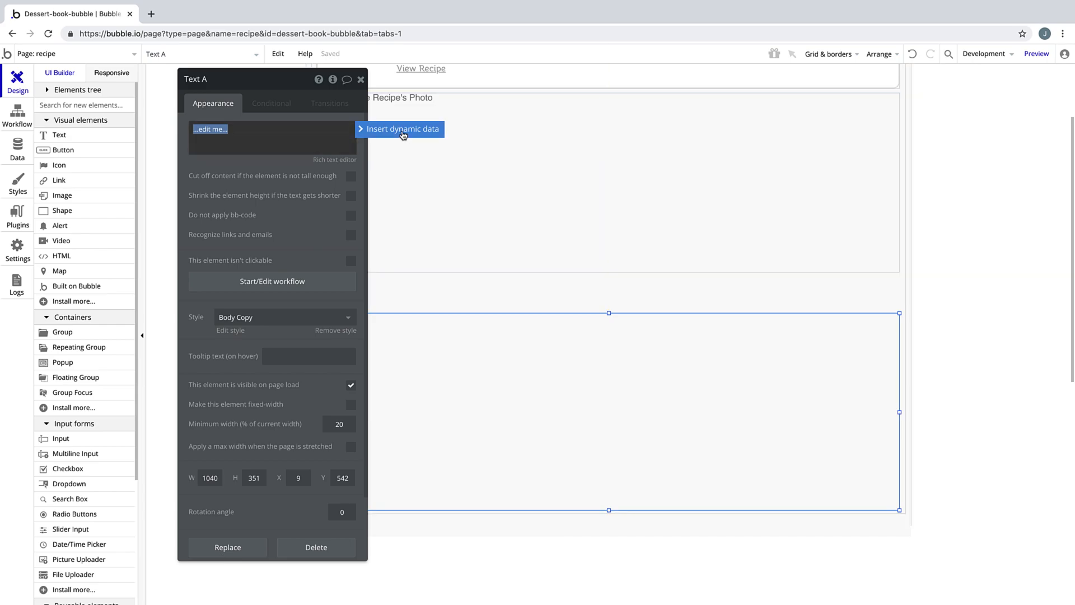
# Step: Show Current Page Recipe's Ingredients in text under an 'Ingredients' H2 Heading - Dark title
pyautogui.click(404, 129)
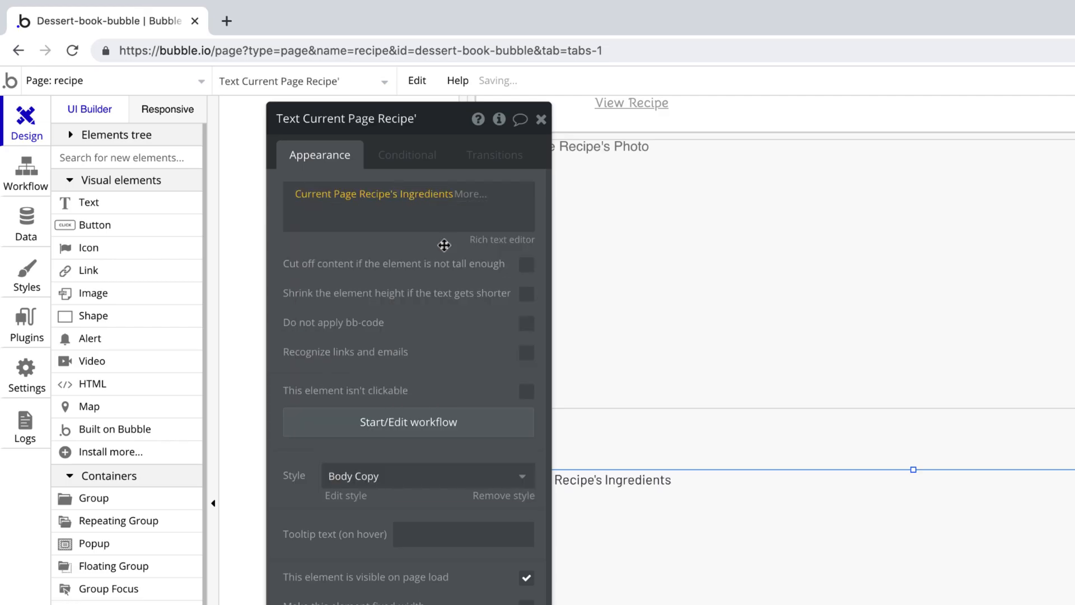
pyautogui.click(541, 118)
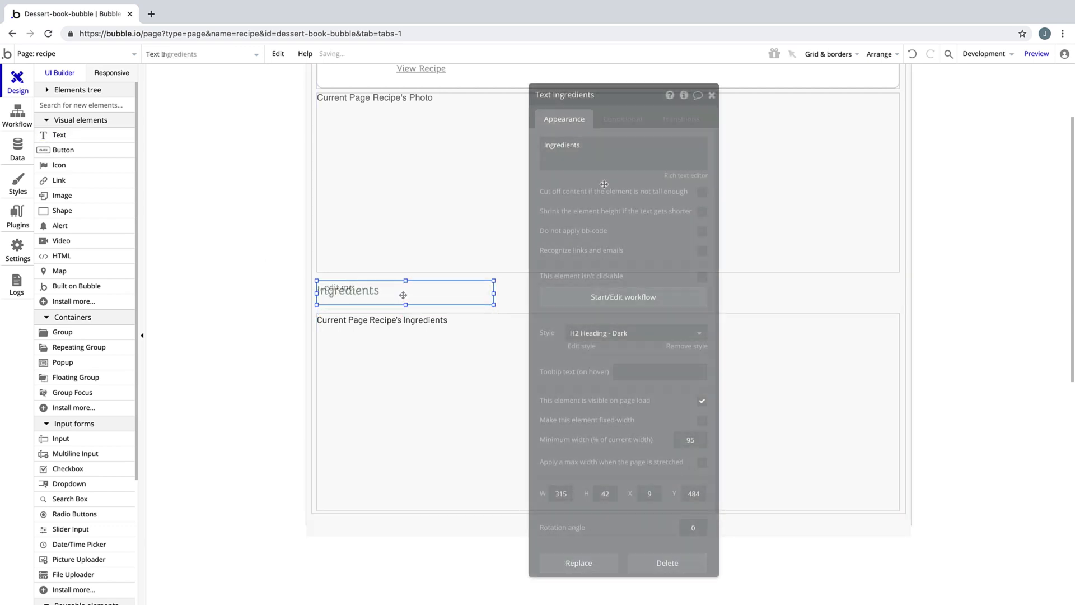
pyautogui.click(711, 94)
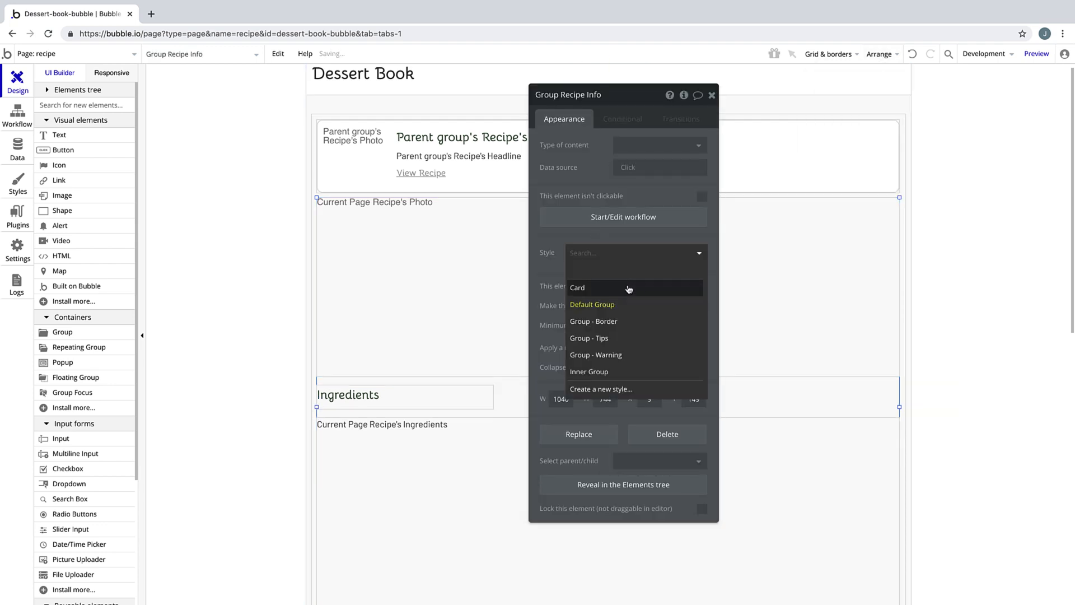
# Step: Apply the Card style to Group Recipe Info and close its settings
pyautogui.click(577, 287)
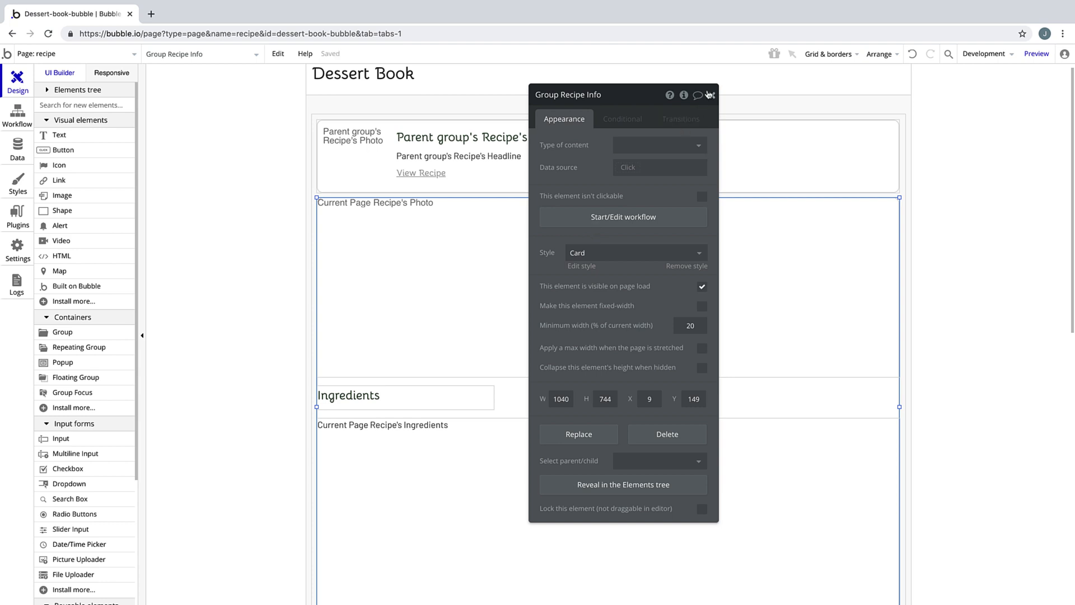
pyautogui.click(712, 94)
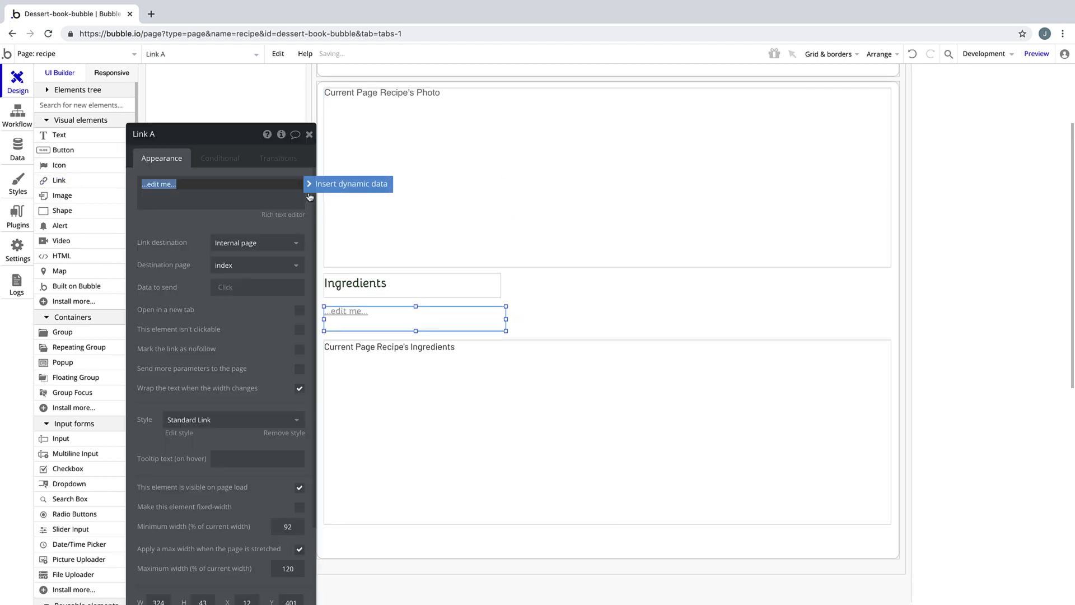
# Step: Make the link read 'Submitted by' followed by Current Page Recipe's Creator's Name
pyautogui.write('Submitted by')
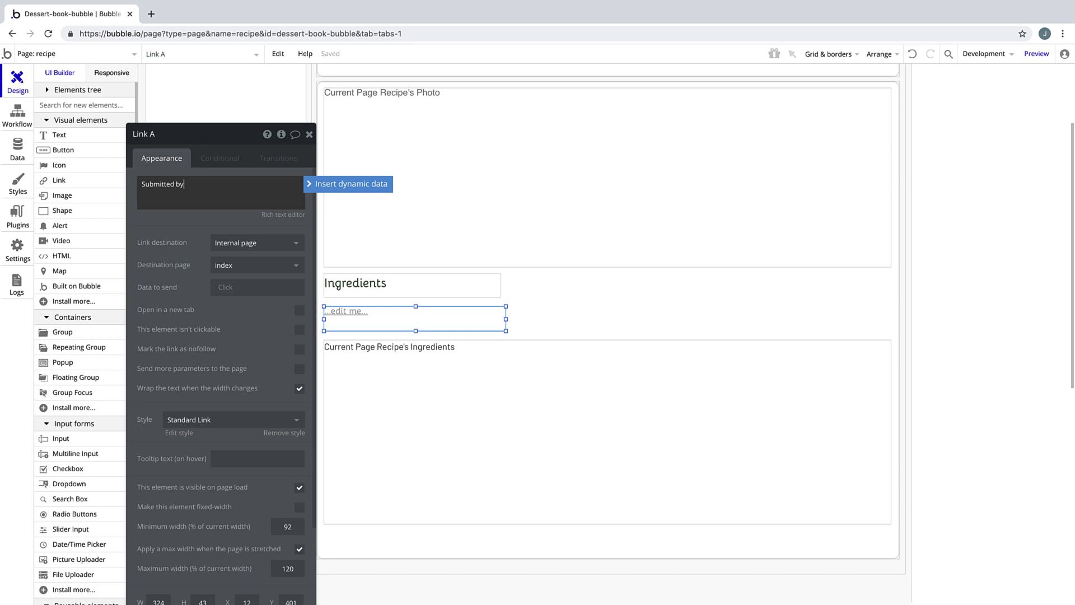
pyautogui.click(351, 184)
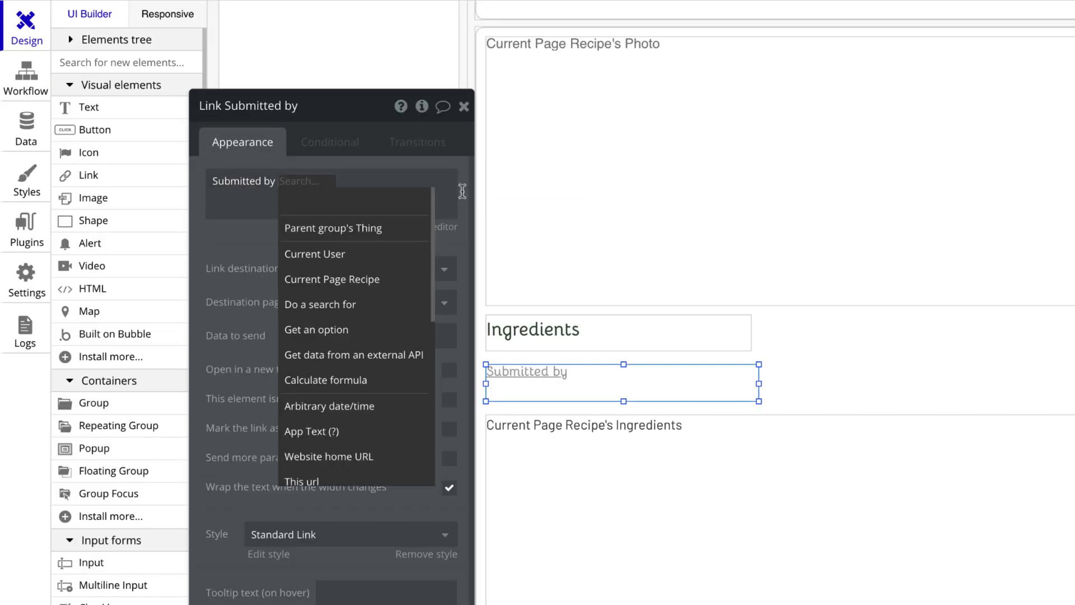
pyautogui.click(332, 279)
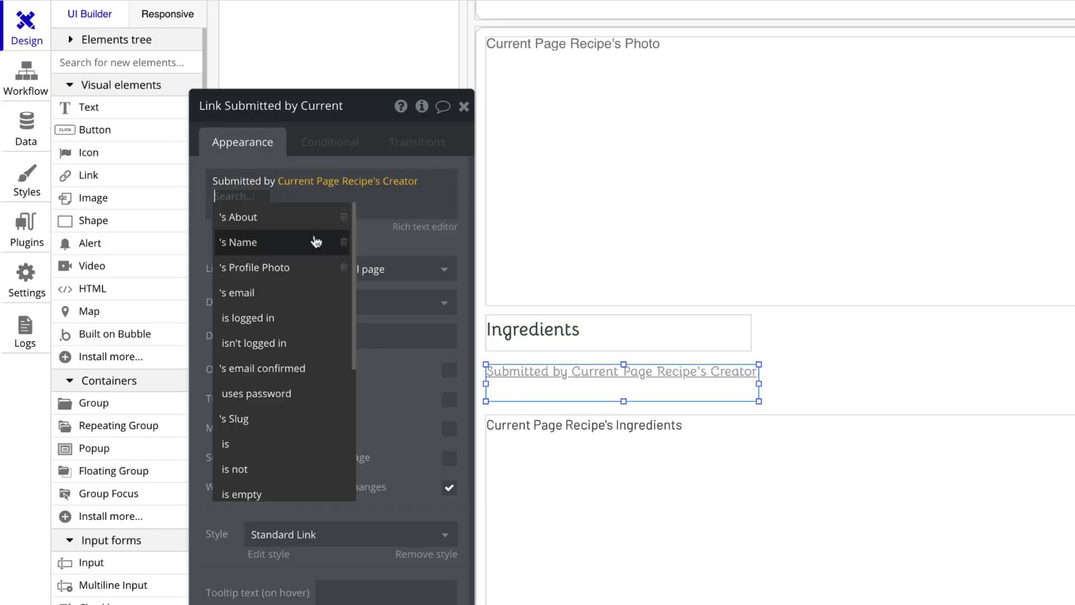
pyautogui.click(240, 242)
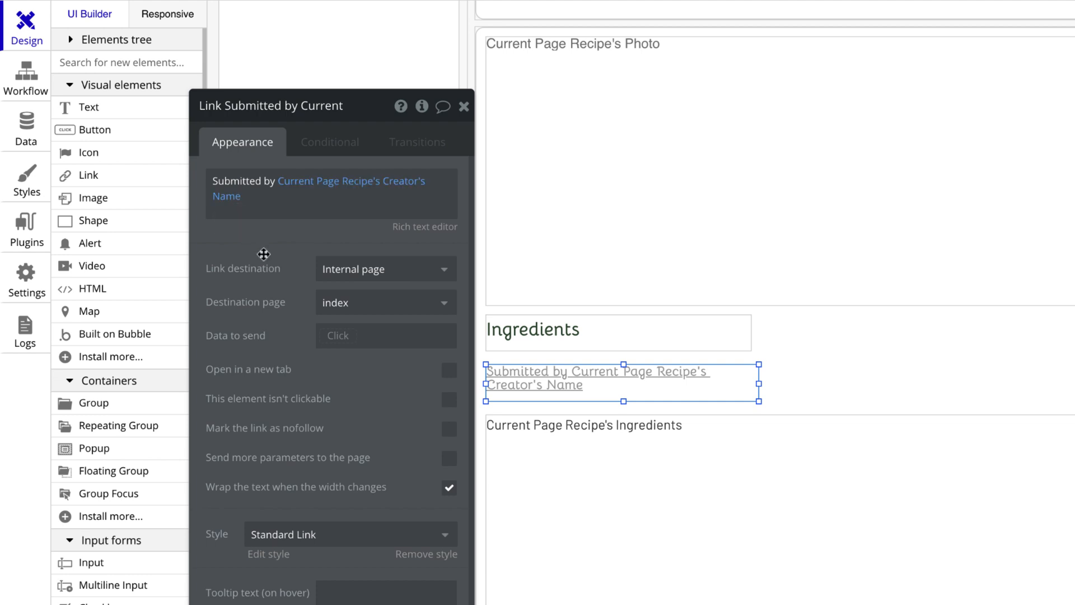
pyautogui.moveTo(306, 278)
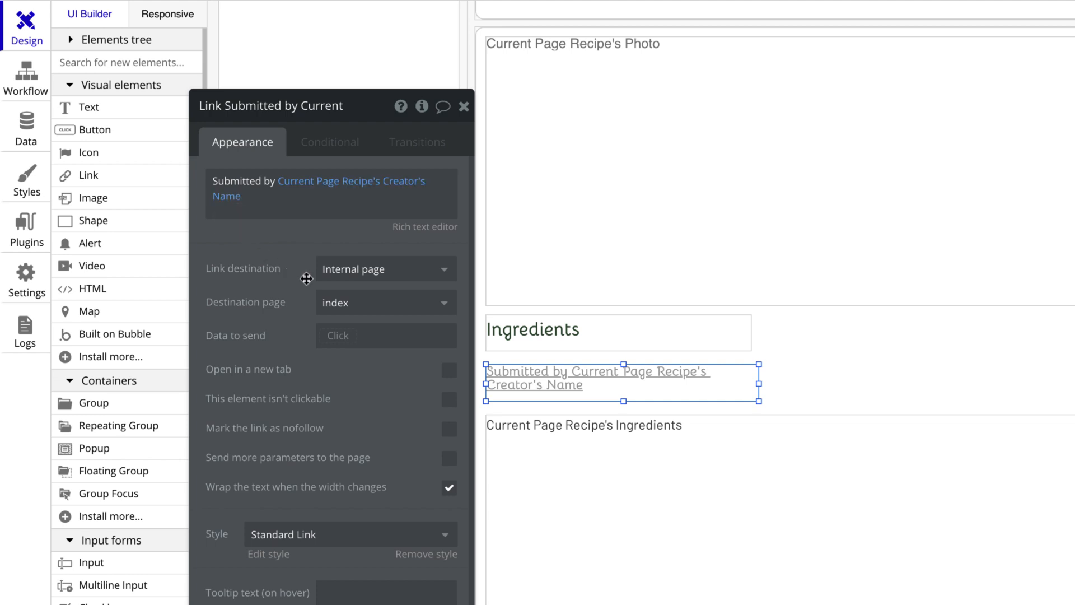
# Step: Send the link to the profile page with Current Page Recipe's Creator as its data
pyautogui.click(384, 301)
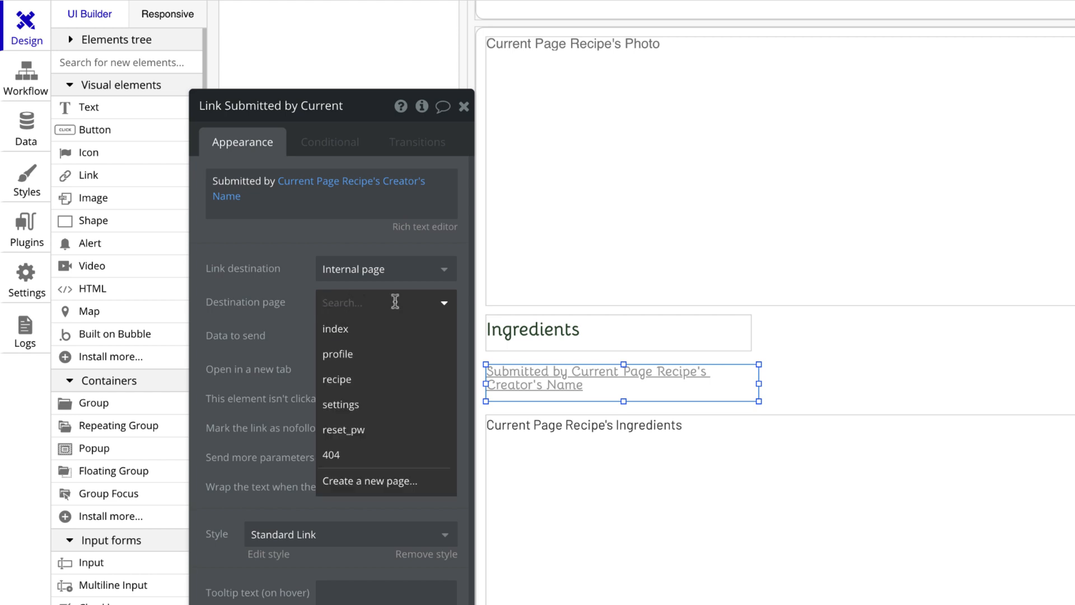
pyautogui.click(338, 354)
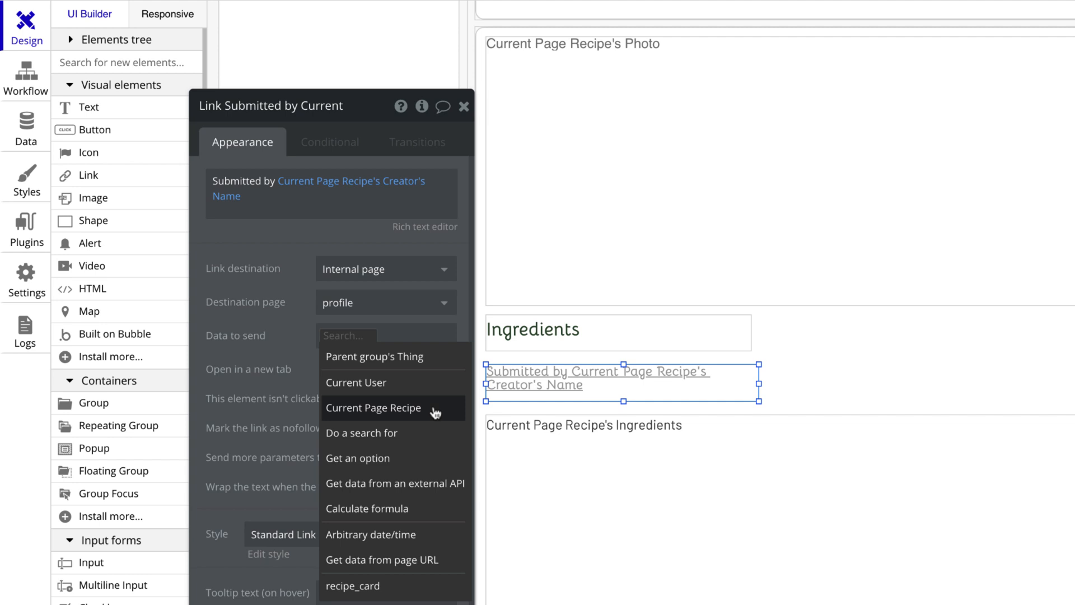
pyautogui.click(374, 407)
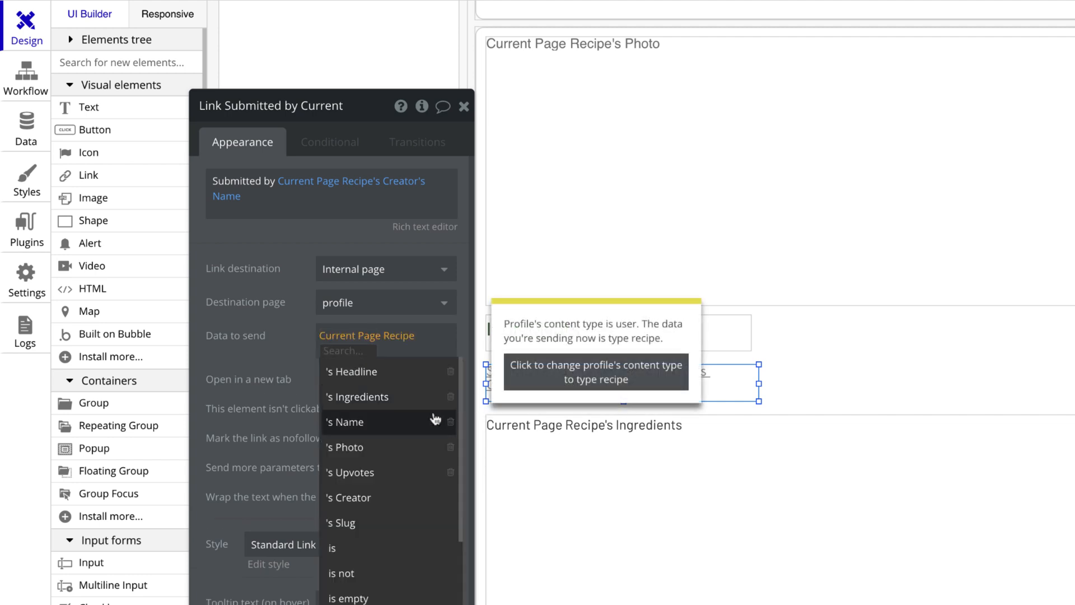
pyautogui.click(349, 497)
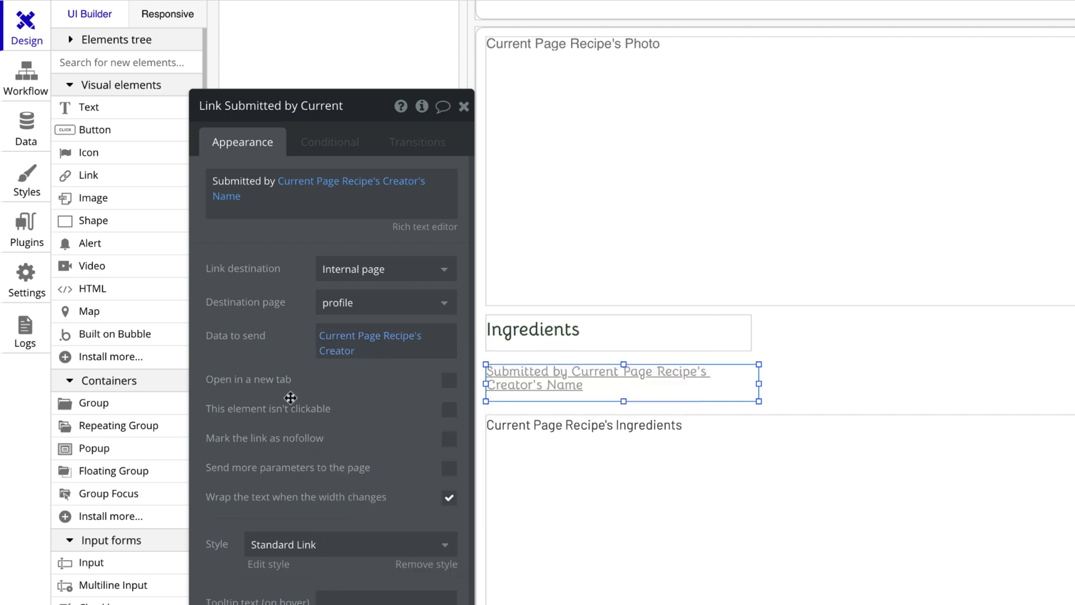
pyautogui.moveTo(336, 341)
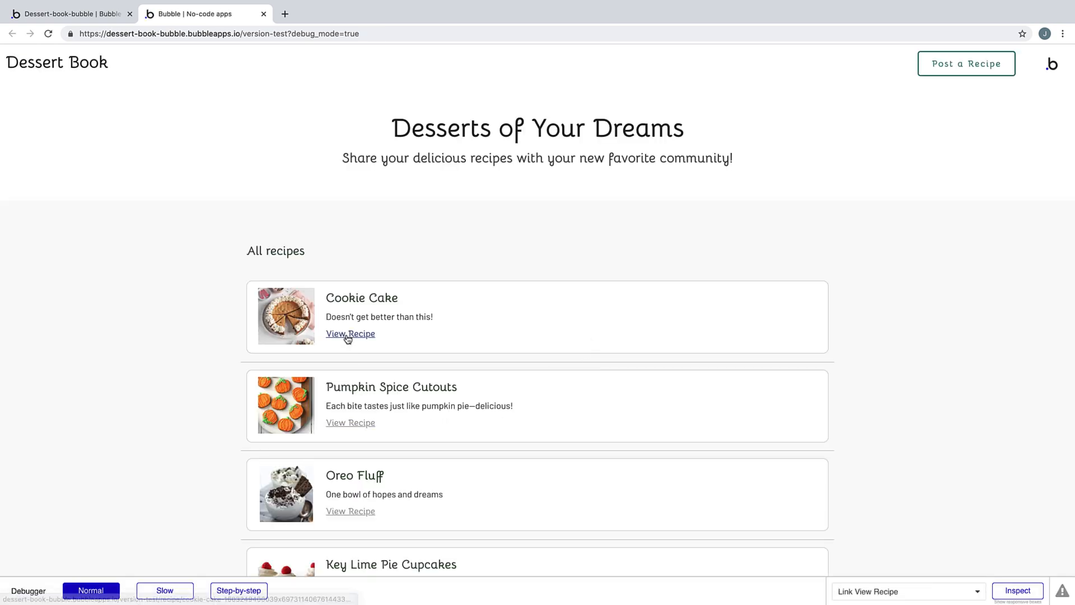
# Step: In preview, view the Cookie Cake recipe page with its photo, ingredients and creator link
pyautogui.click(350, 334)
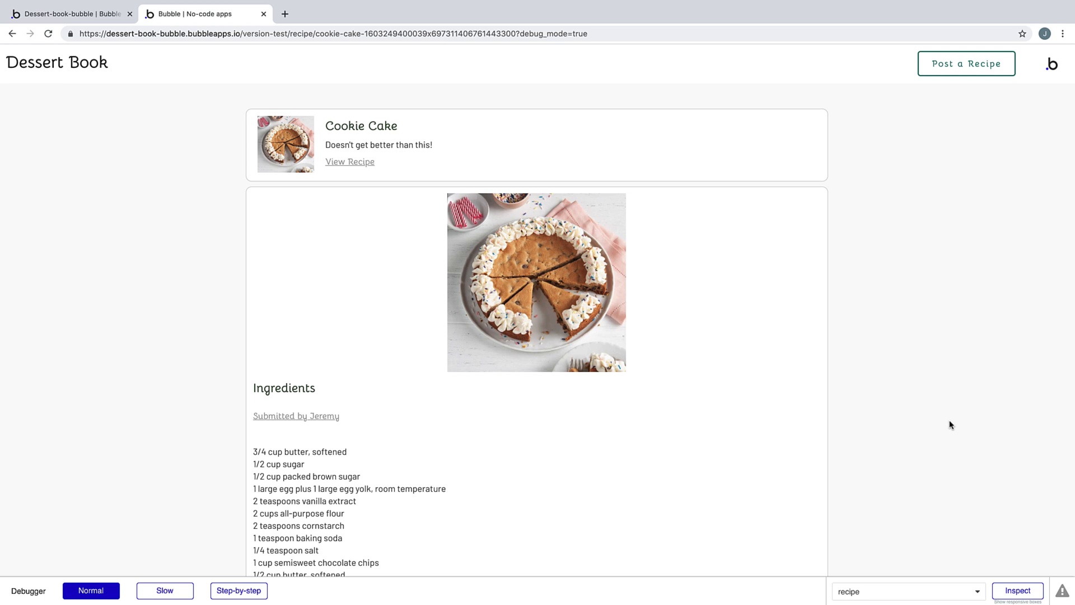
pyautogui.scroll(-3)
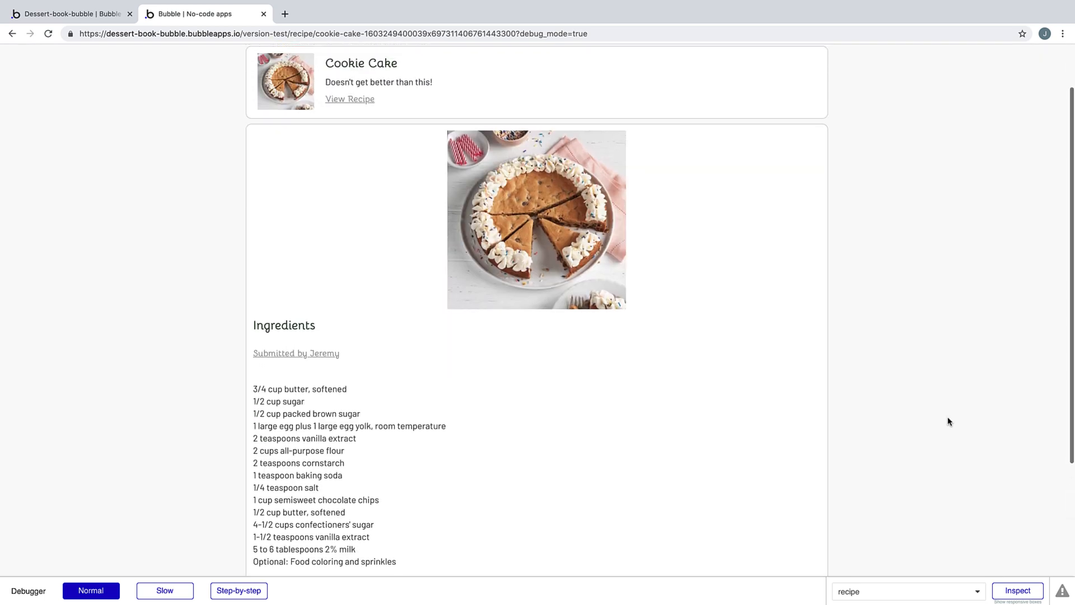
pyautogui.scroll(3)
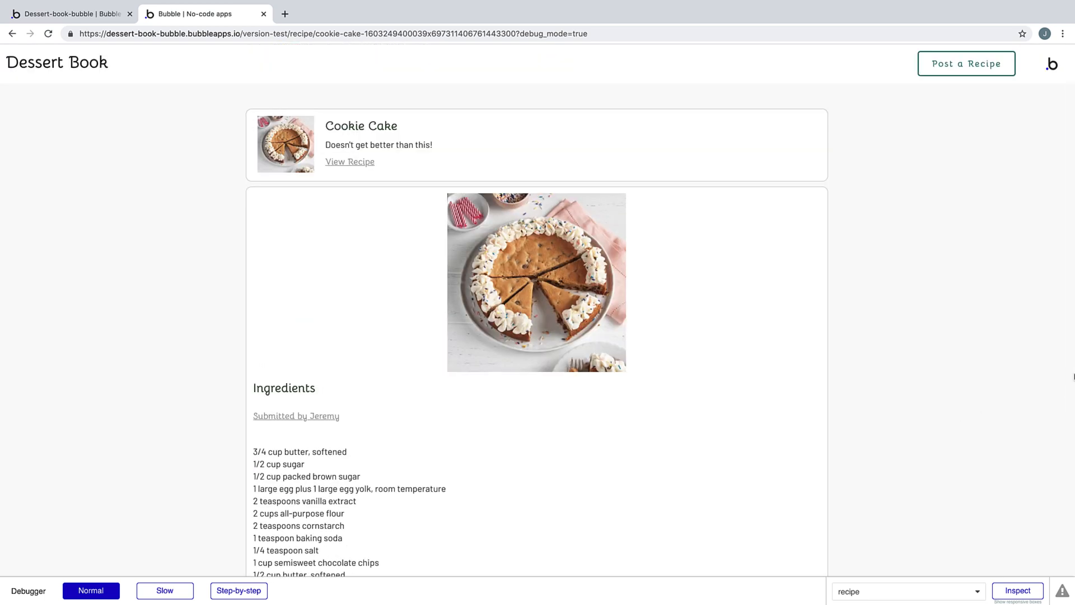